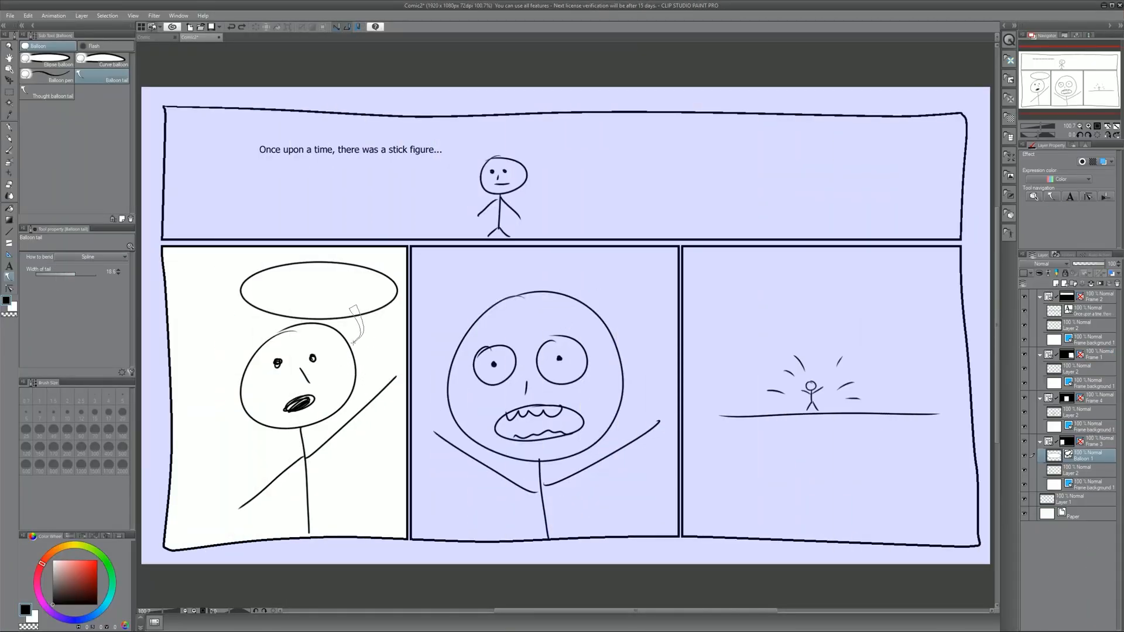
- Letter the speech bubble 'CAN ANYONE HEAR ME?' on the comic, then select the Wet wash sub tool
type("CAN ANYONE HEAR ME?")
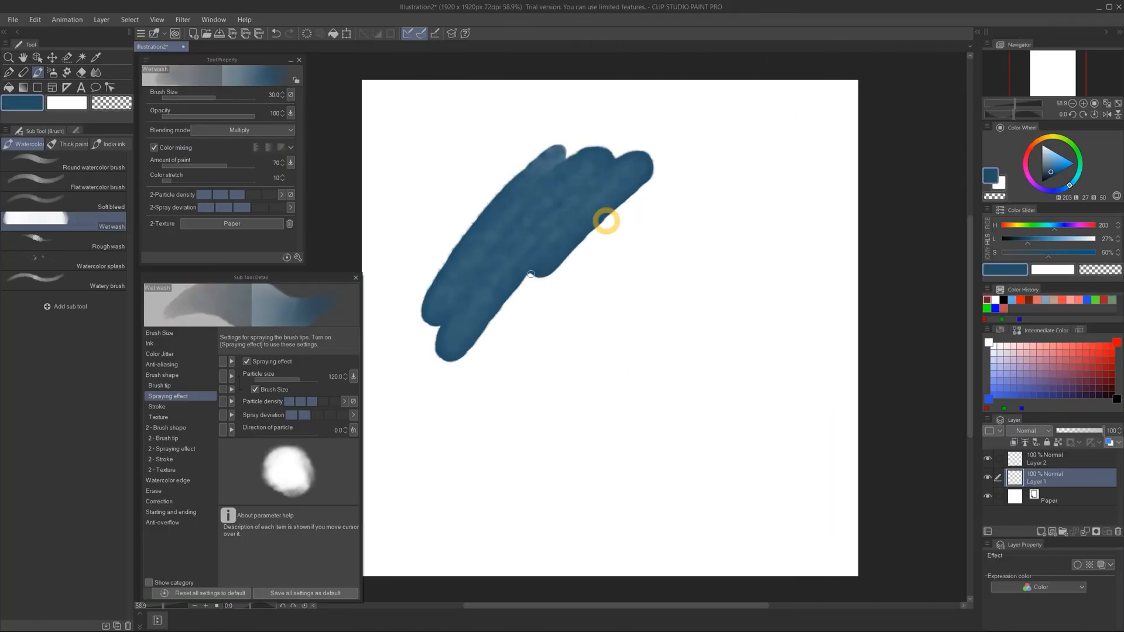
left_click(106, 286)
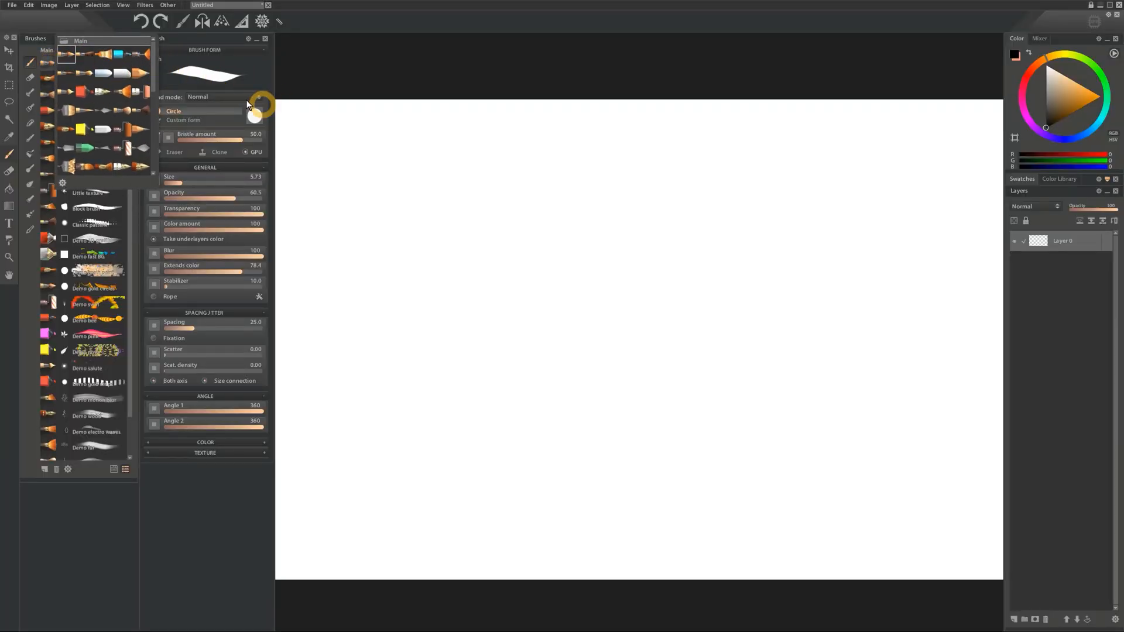
- Load the Main Brushes set from the brush dropdown and pick a brush to show its Brush panel settings
left_click(95, 81)
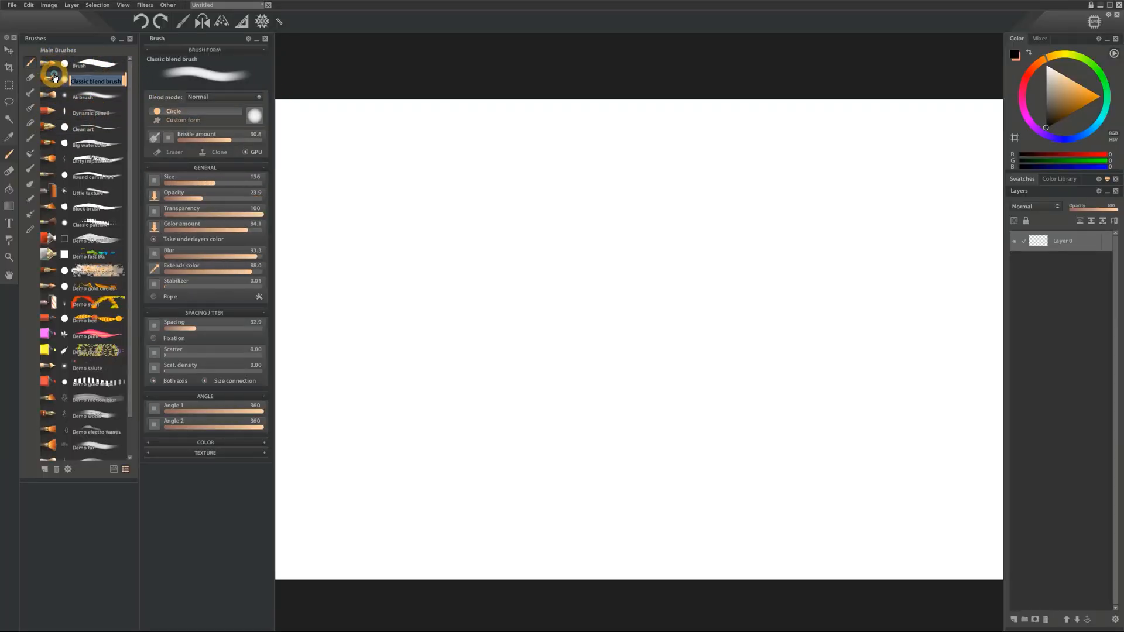
left_click(78, 65)
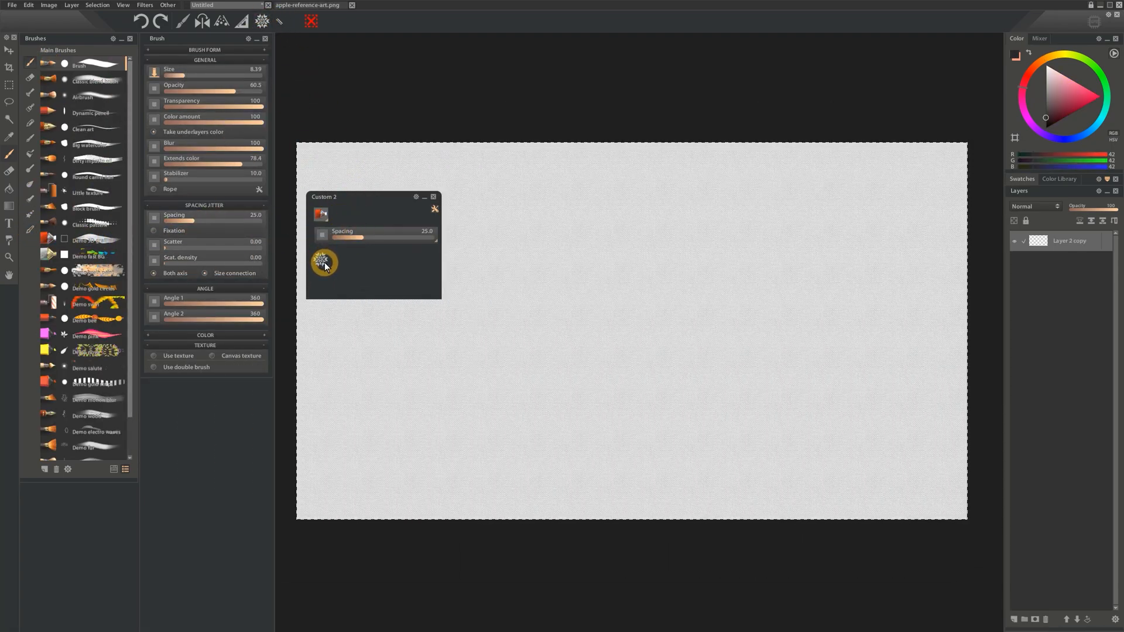
left_click(324, 261)
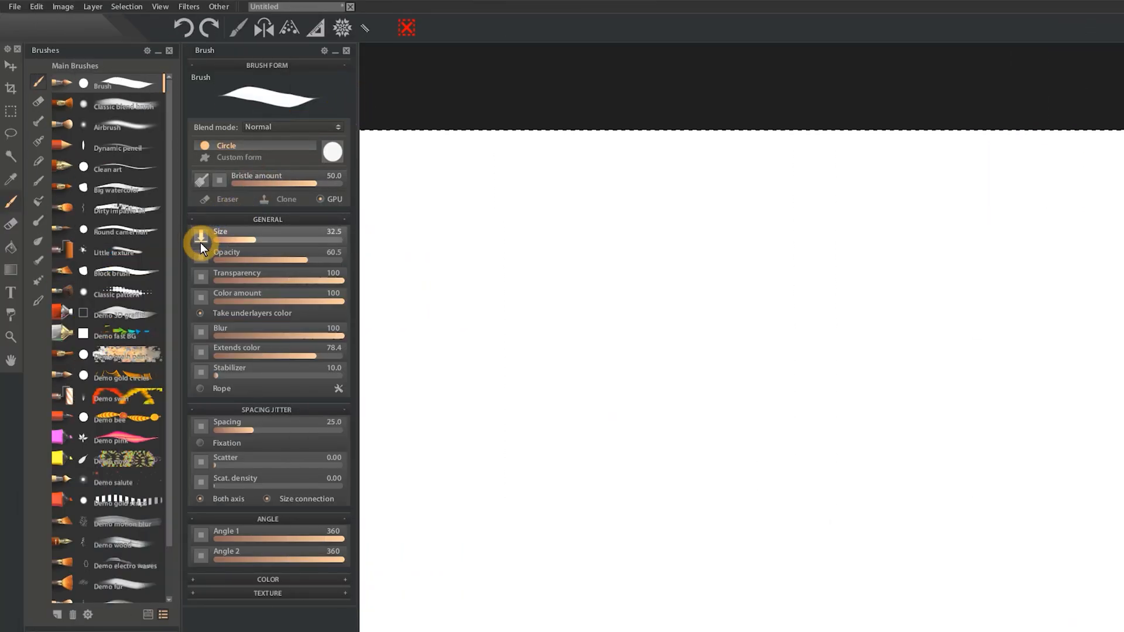
left_click(200, 239)
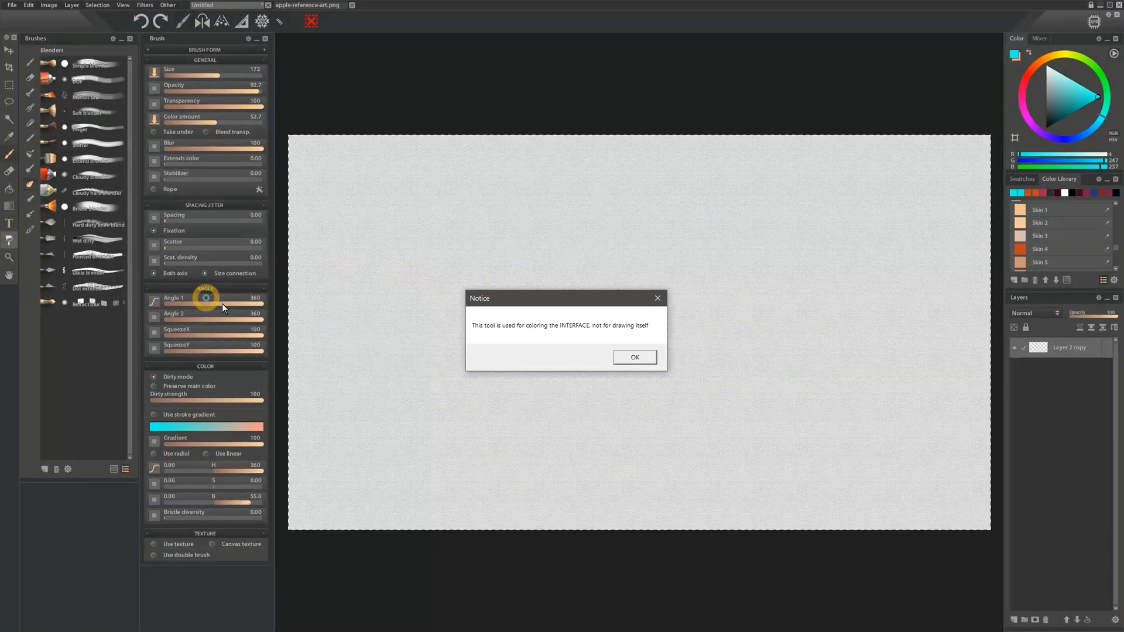
- Dismiss the Notice dialog with OK after loading the Blenders brush set
left_click(633, 357)
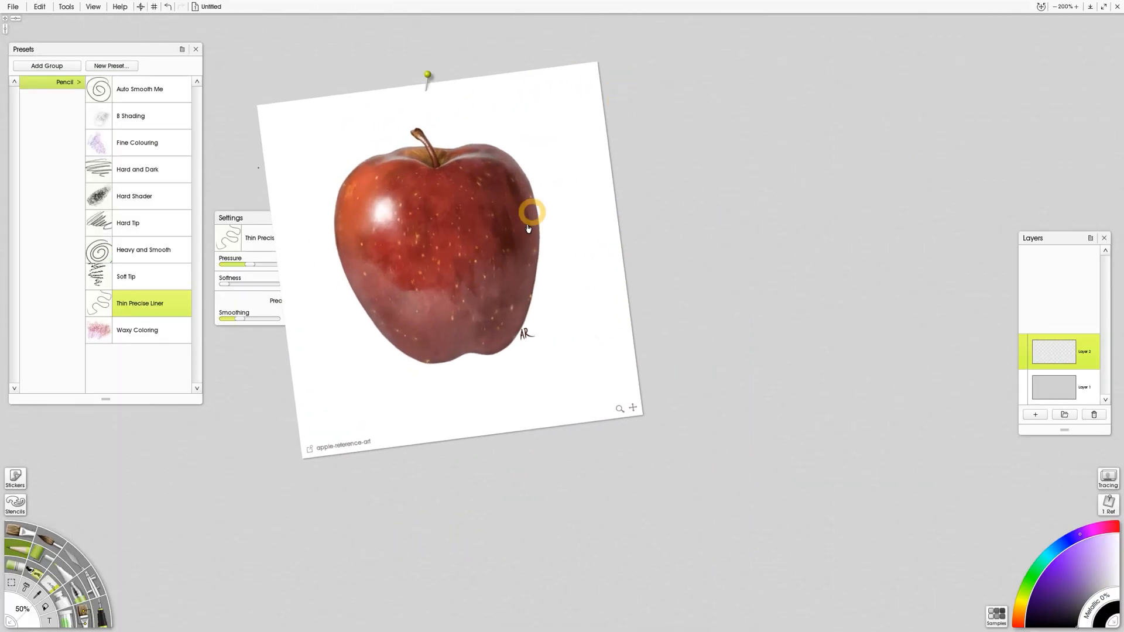
- Bring up the context options over the red apple painting with the Thin Precise Liner preset chosen
right_click(534, 213)
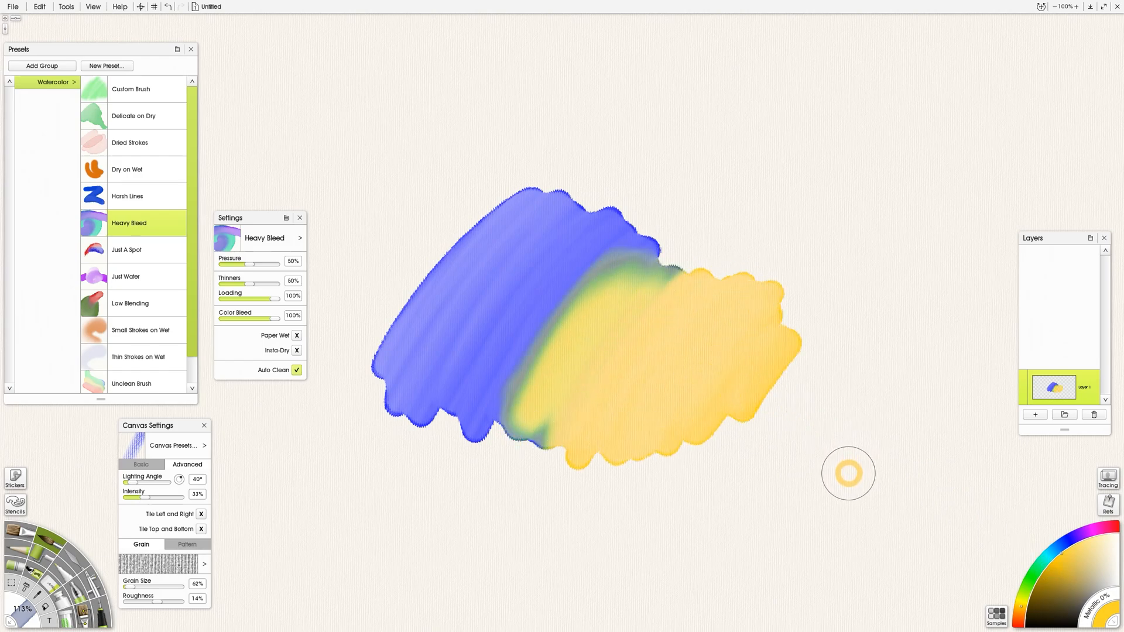
- Choose the Heavy Bleed watercolour preset for the bleeding blue and yellow washes
left_click(125, 277)
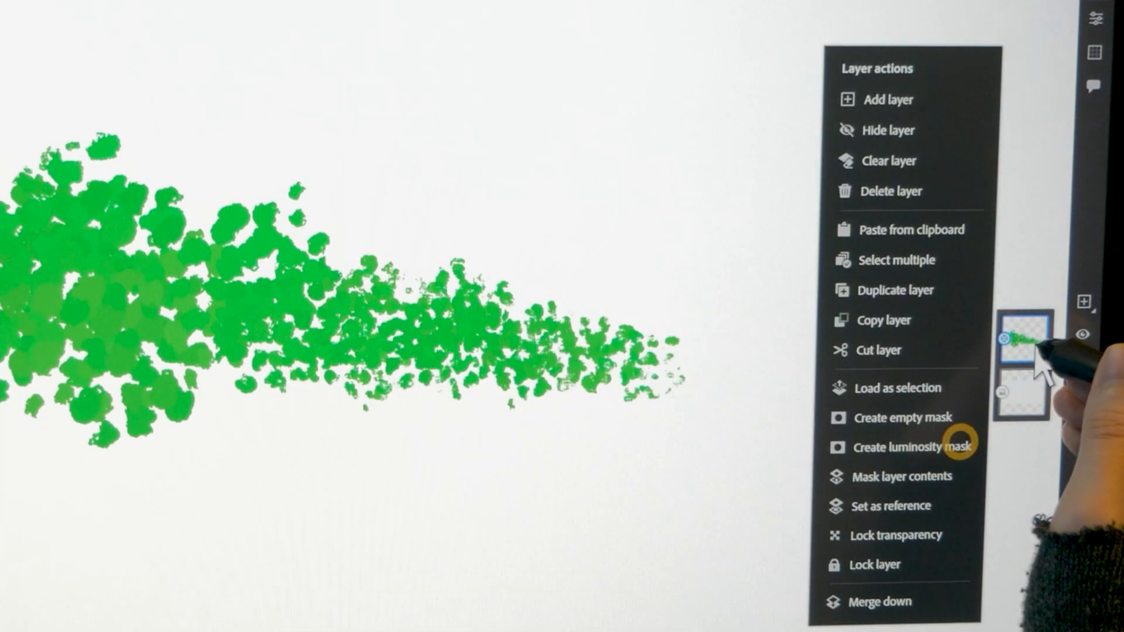
- Bring up the Layer actions menu for the green spattered stroke layer
left_click(912, 446)
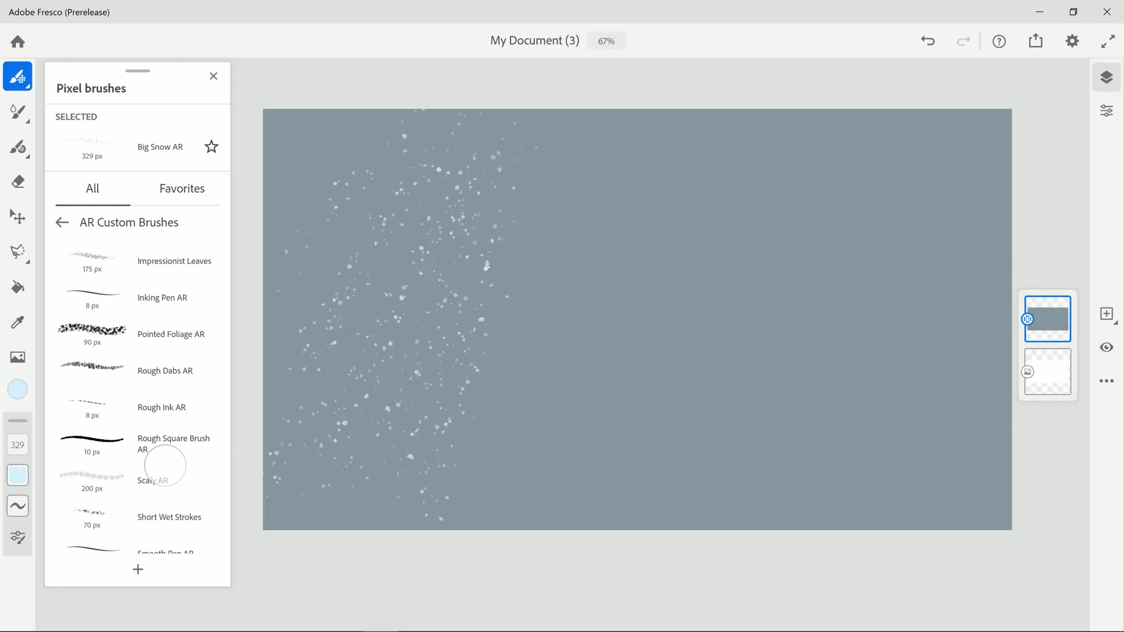
- Test the Oilpaint glaze live brush with teal strokes, then switch to Oilpaint filbert
left_click(152, 326)
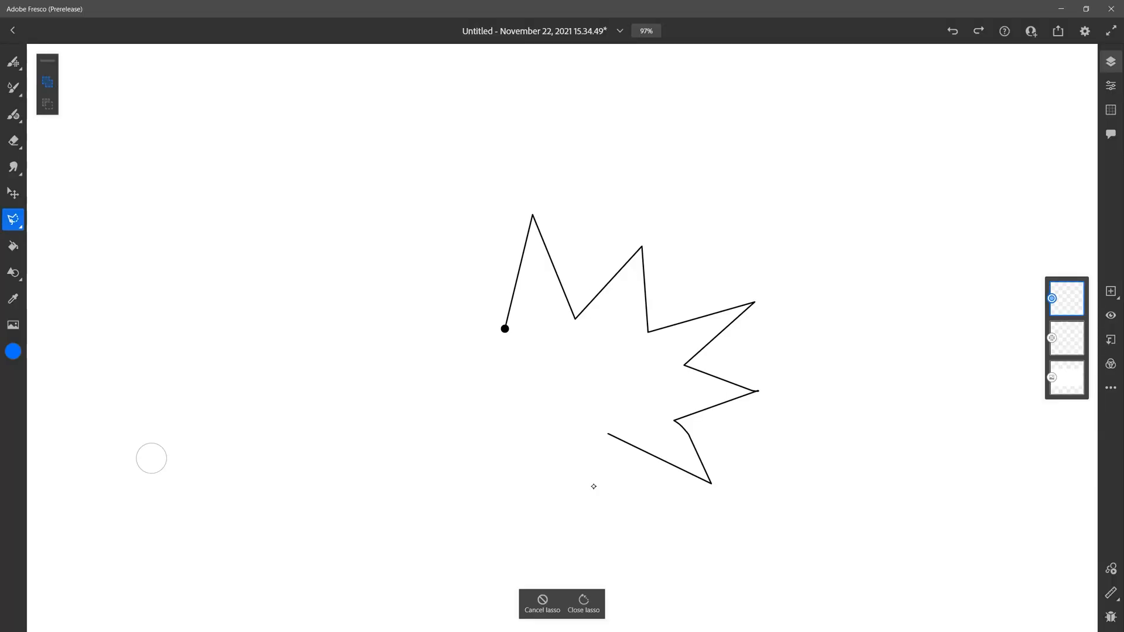
left_click(583, 604)
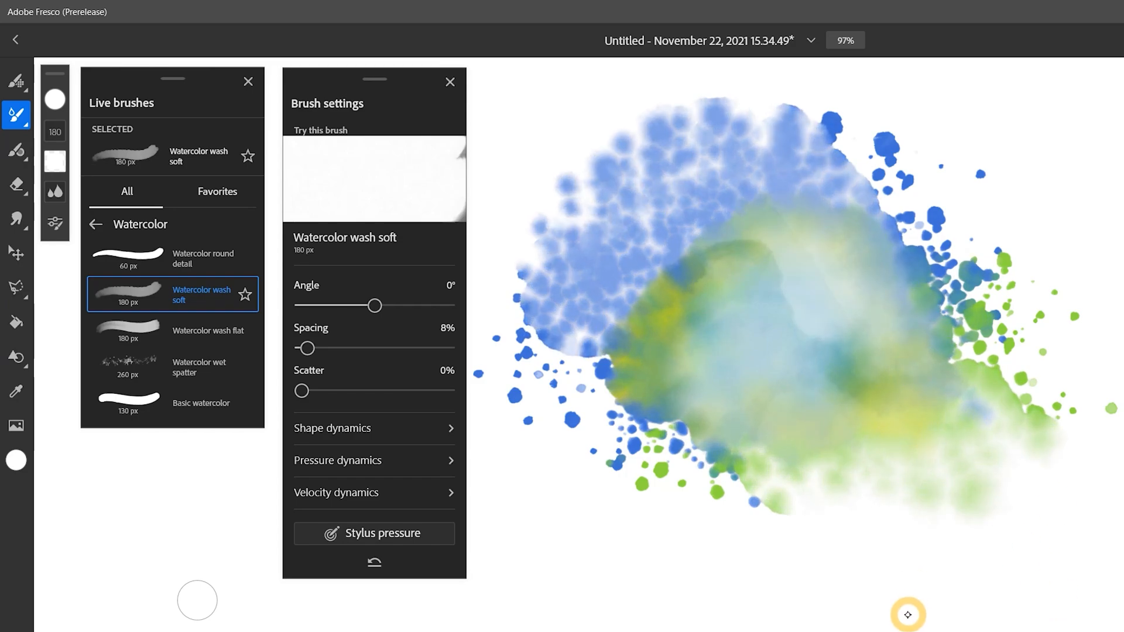
left_click(94, 224)
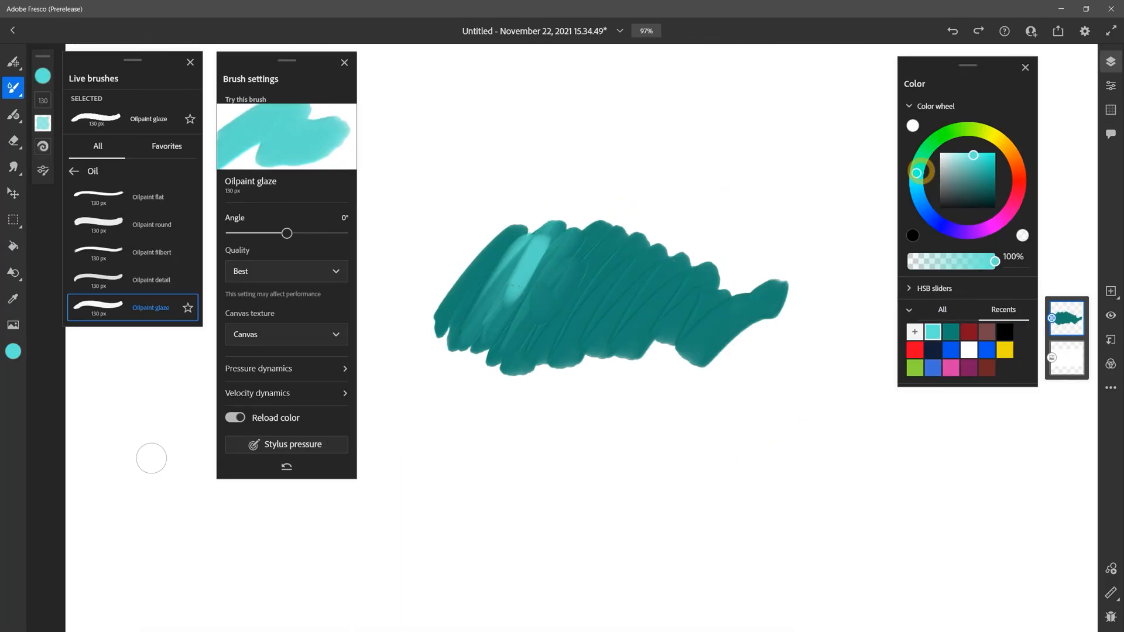
left_click(151, 257)
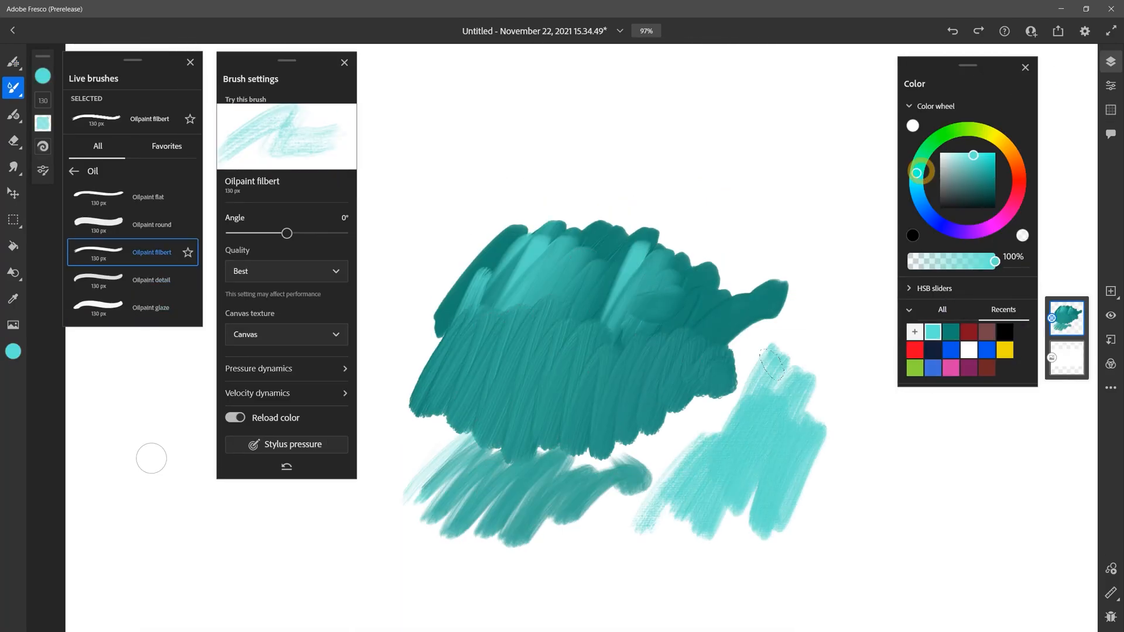
left_click(924, 173)
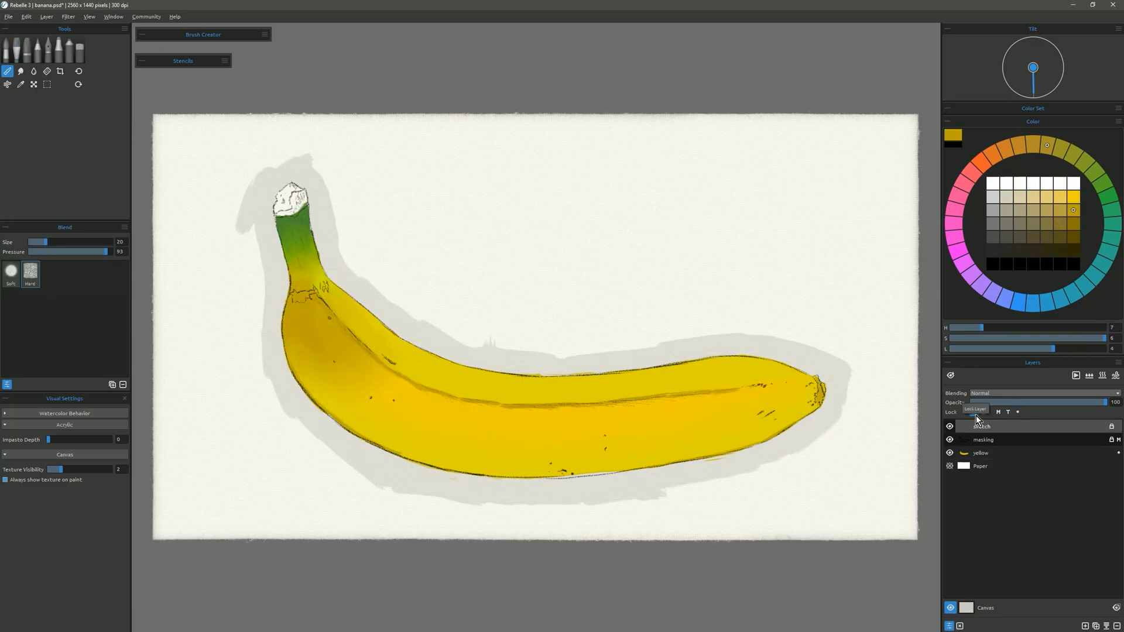
- Show the colour sliders below the colour wheel beside the beach painting
left_click(1115, 121)
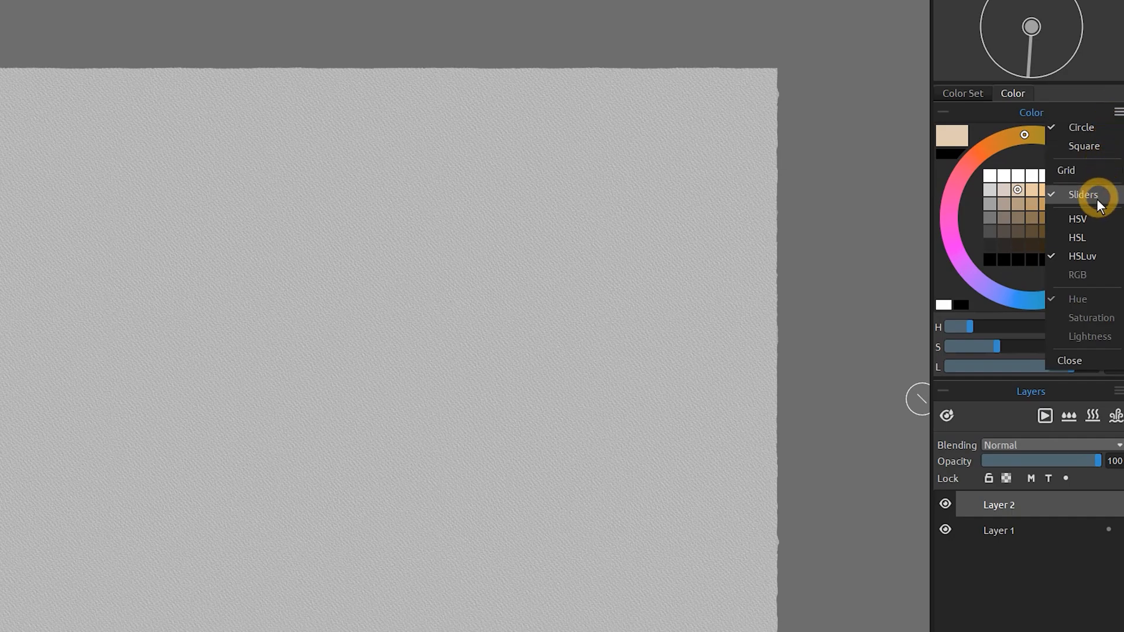
left_click(1077, 219)
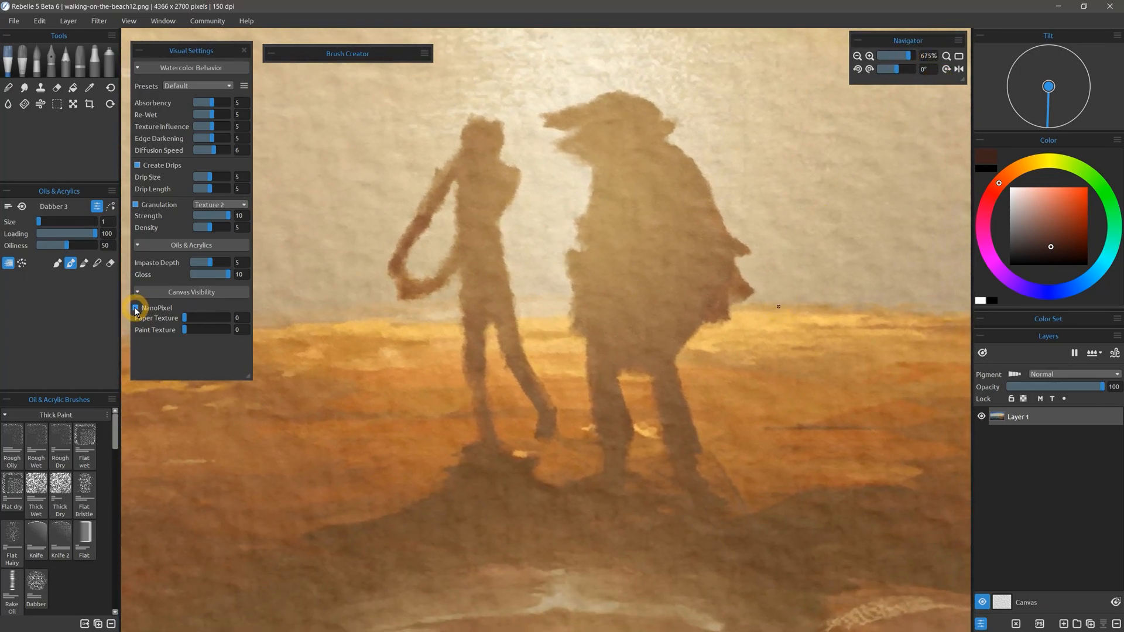
- Bring up the Select Canvas dialog from the Canvas panel to browse paper textures and colours
left_click(137, 308)
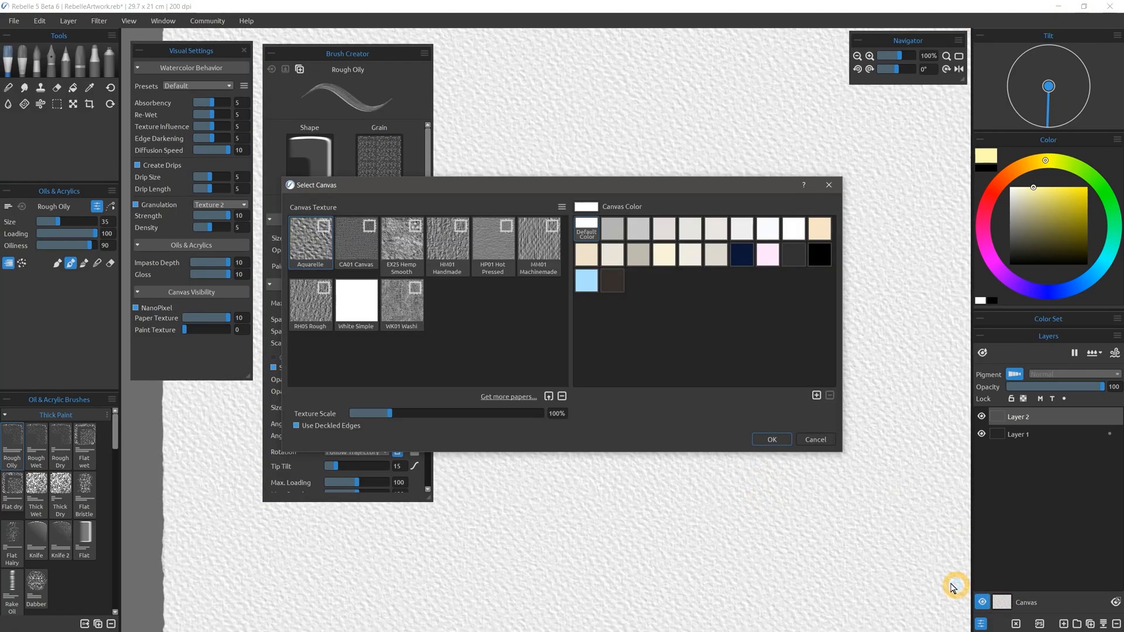
- Show the portrait of the man in glasses in Corel Painter with its Layers panel expanded
left_click(772, 439)
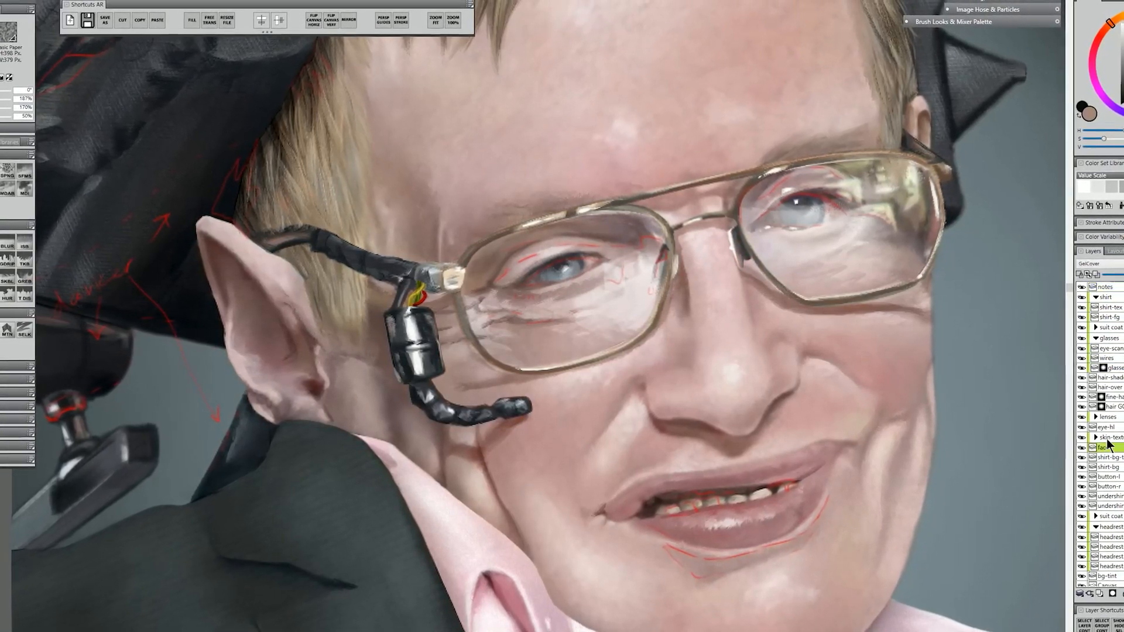
- Show the Text, Icon and Wide Icon View options for the Custom 1 palette with Fat Chalk
left_click(1100, 445)
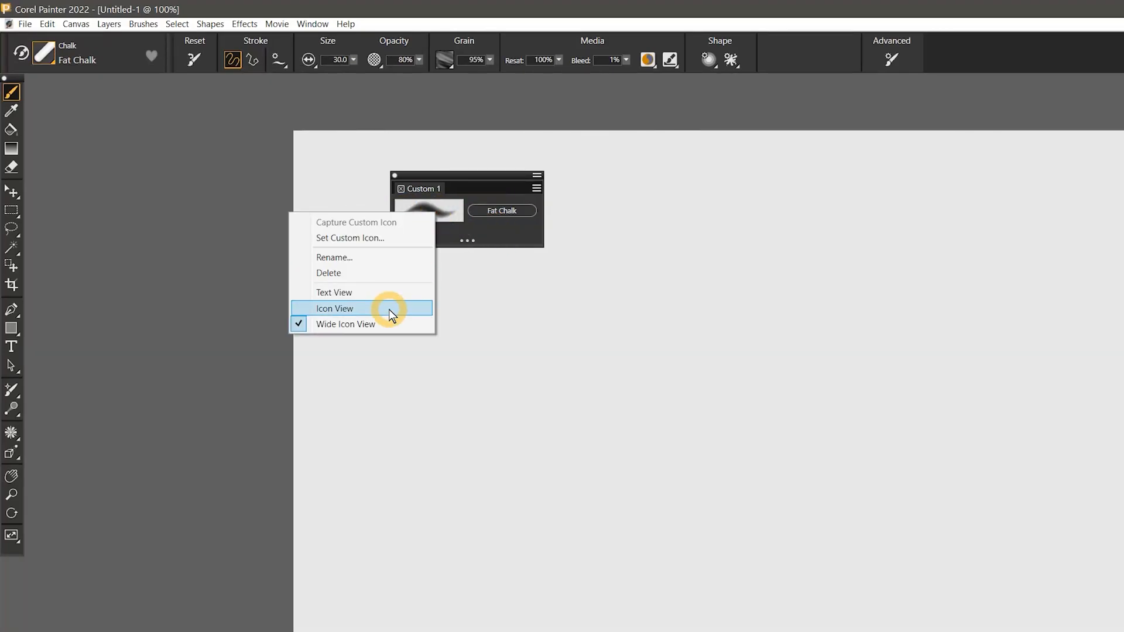
- Pick Coarse Smear from Blenders: Messy and smear the grey scribbles into the blue patch
left_click(335, 308)
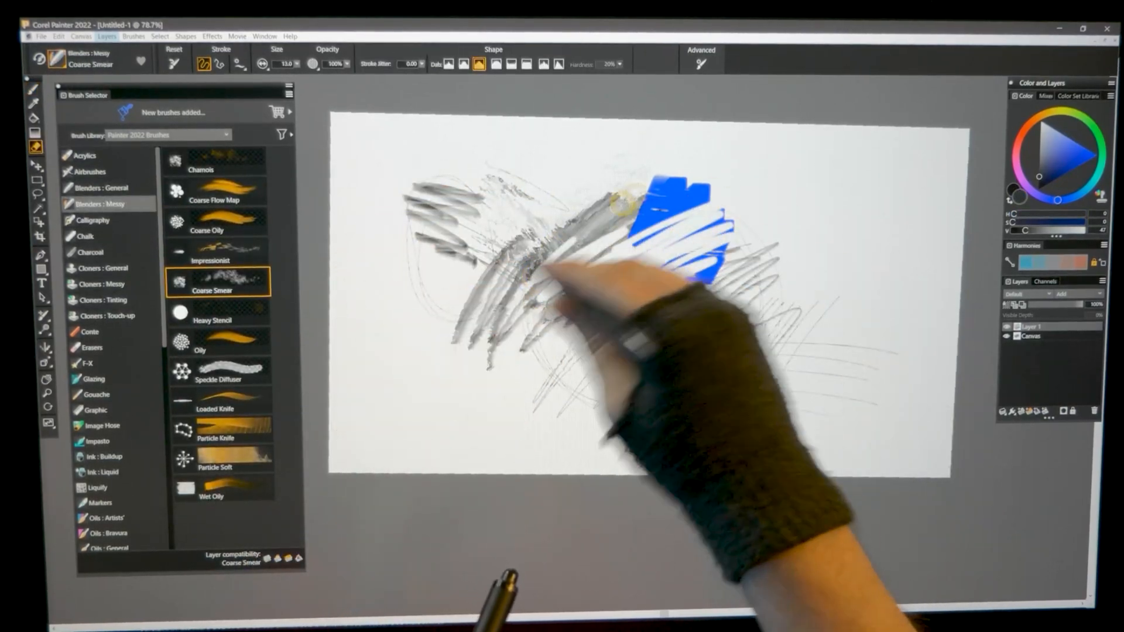
- Load tuesday-afternoon.rif and show the Flow Maps with Organic Verticals selected
left_click(90, 171)
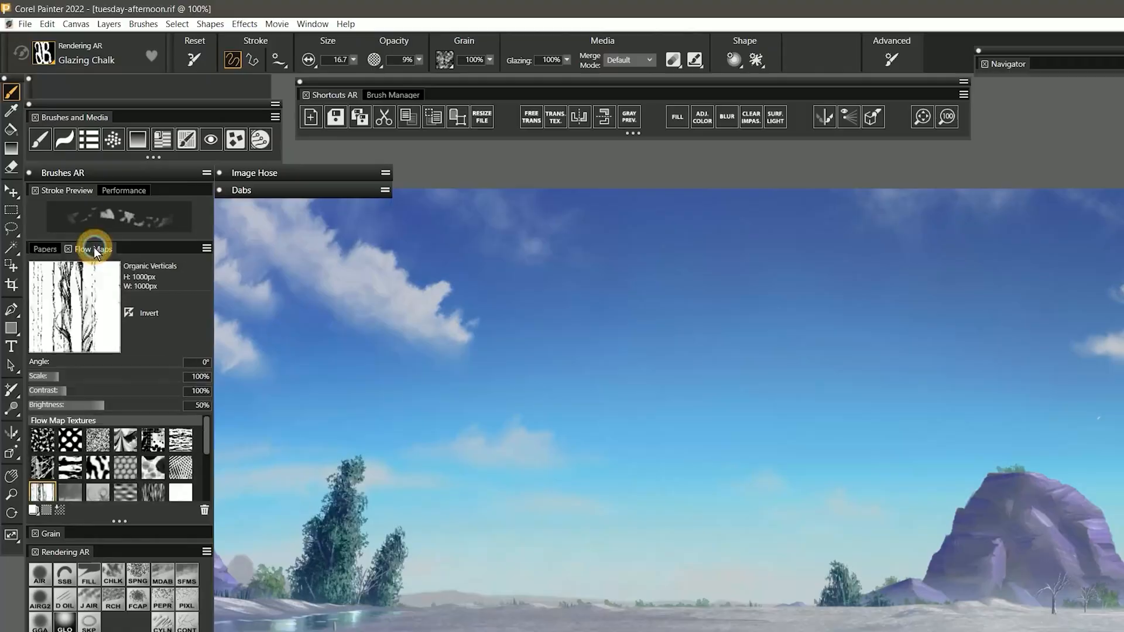
- Choose Just Add Water from Blenders: General and streak red from the square onto the black
scroll("down", 3)
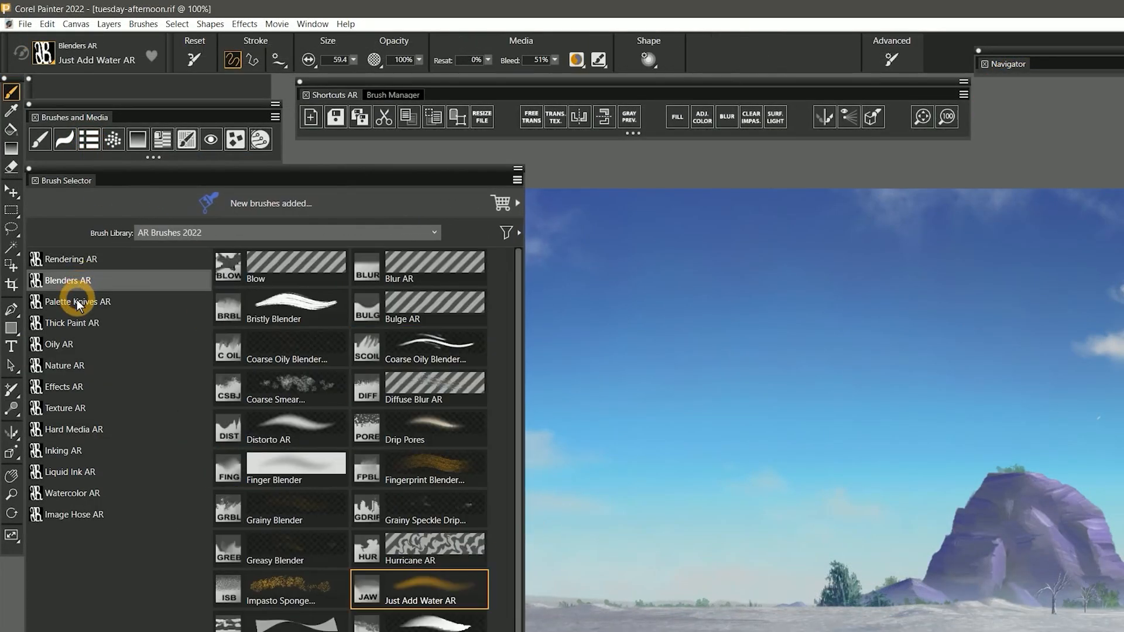
left_click(77, 301)
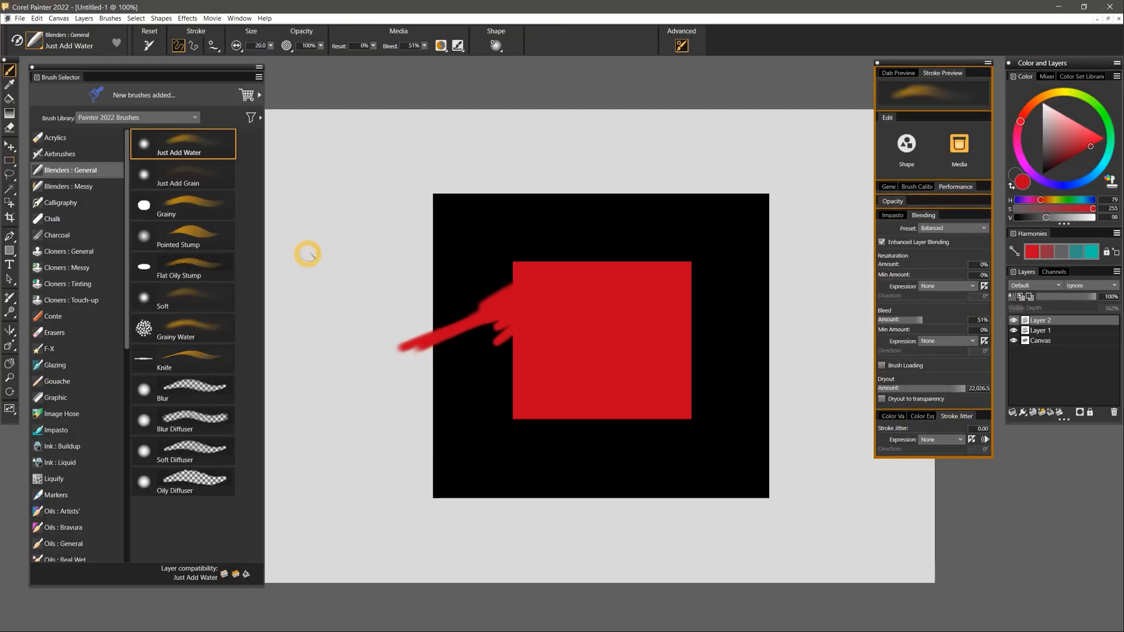
- Use Coarse Oily to pull red streaks from the square, then show the Super Nintendo painting
left_click(183, 297)
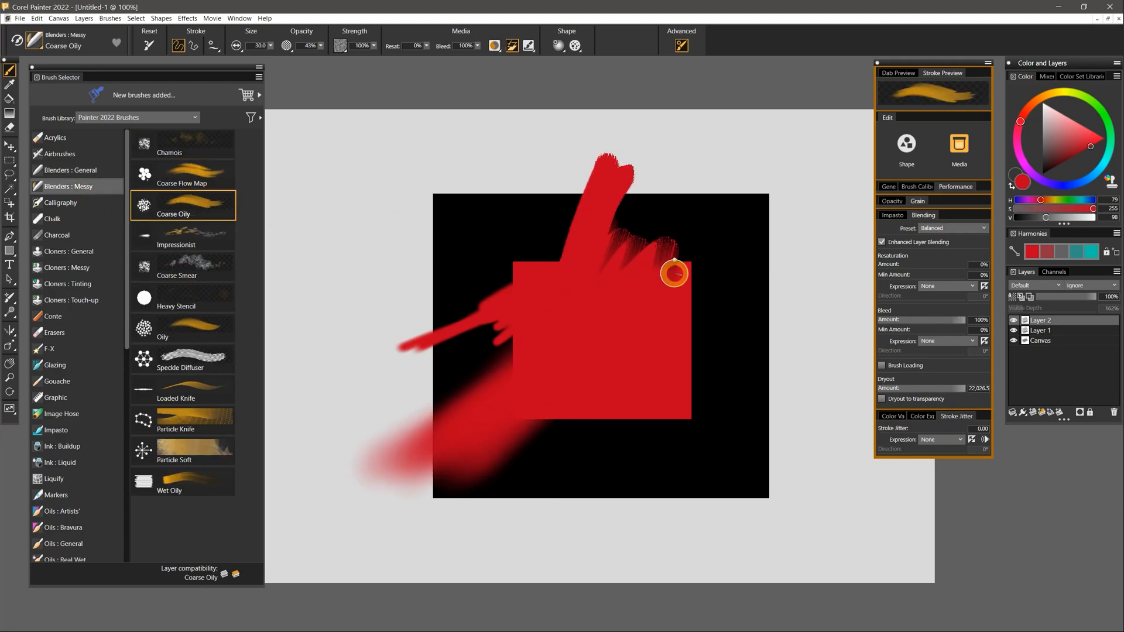
left_click(183, 358)
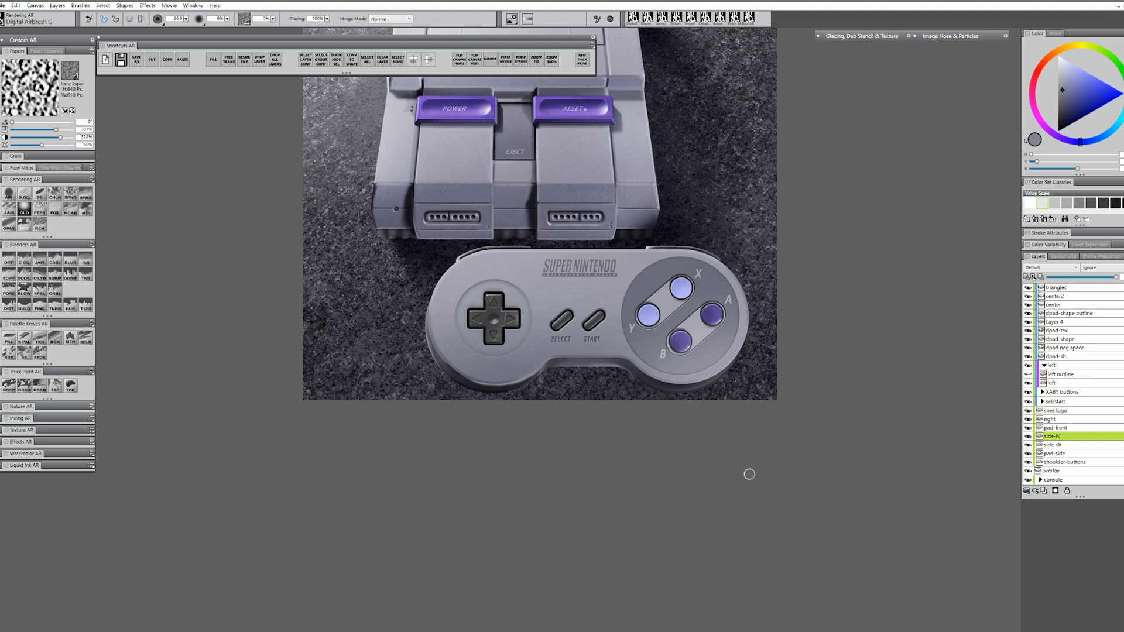
mouse_move(710, 370)
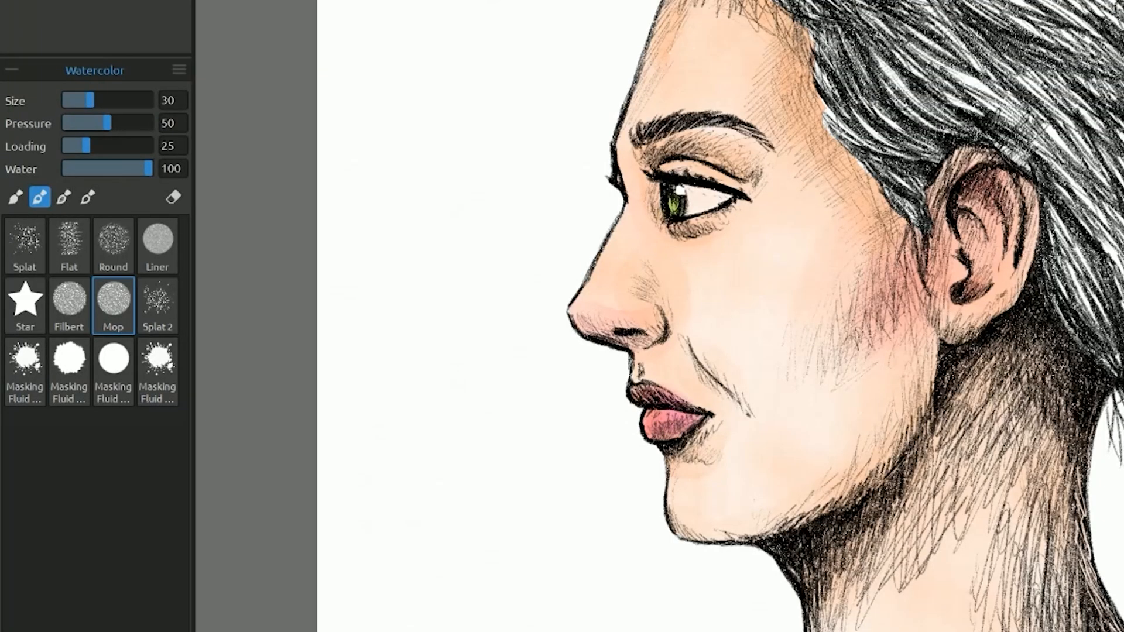
- Vary the Watercolor Mop size and wash grey shadow over the eyelid, cheek and jaw
left_click_drag(84, 99, 133, 100)
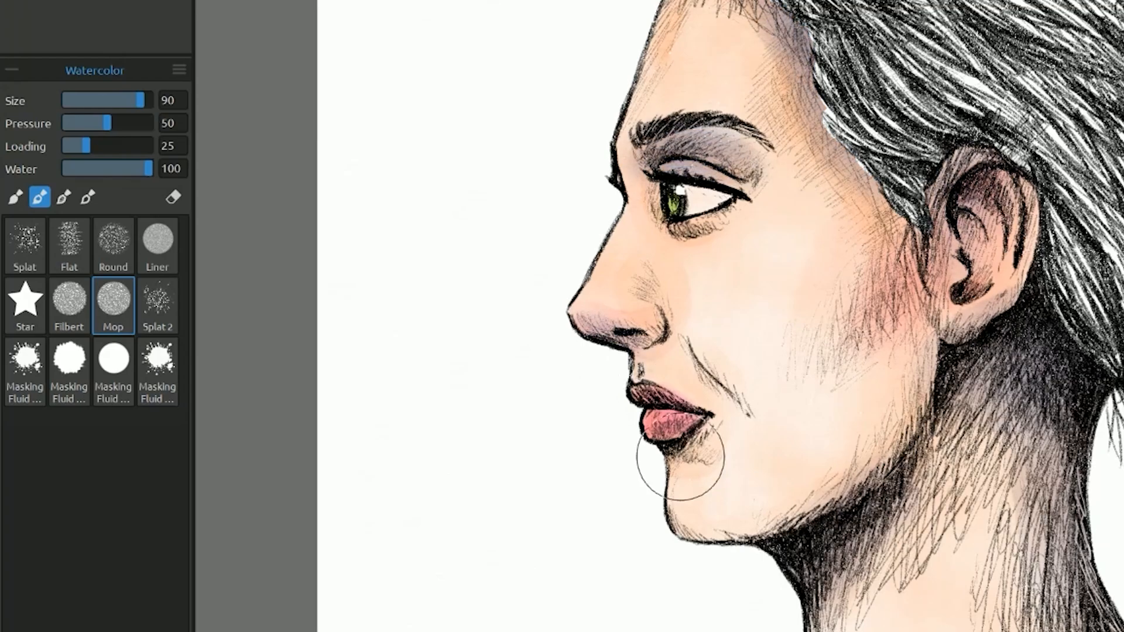
left_click_drag(135, 99, 75, 100)
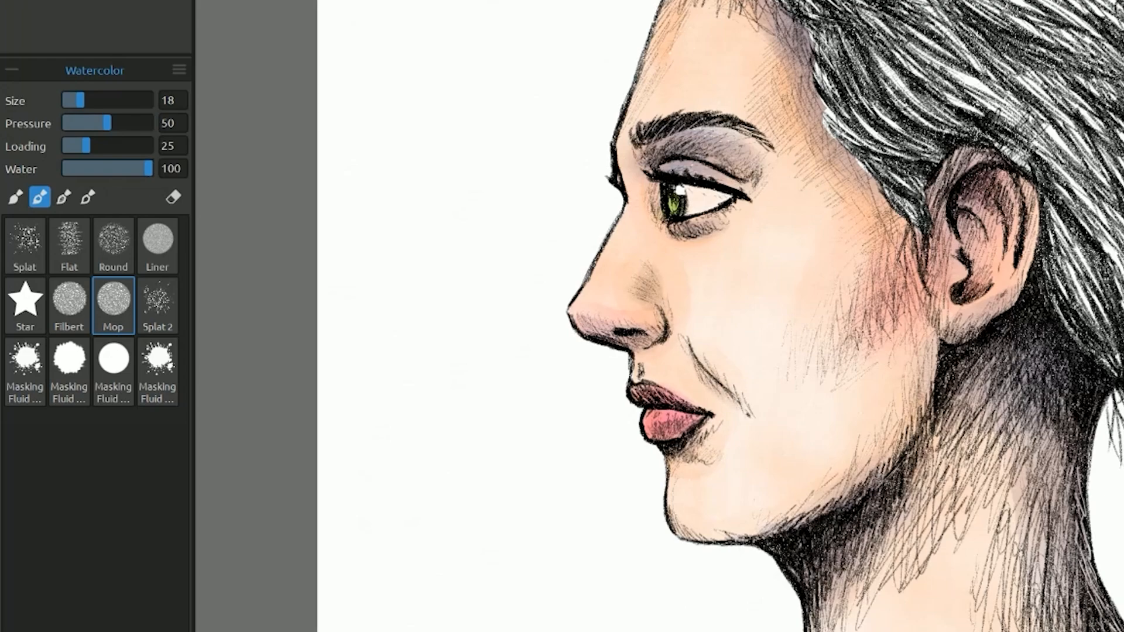
left_click_drag(75, 99, 107, 100)
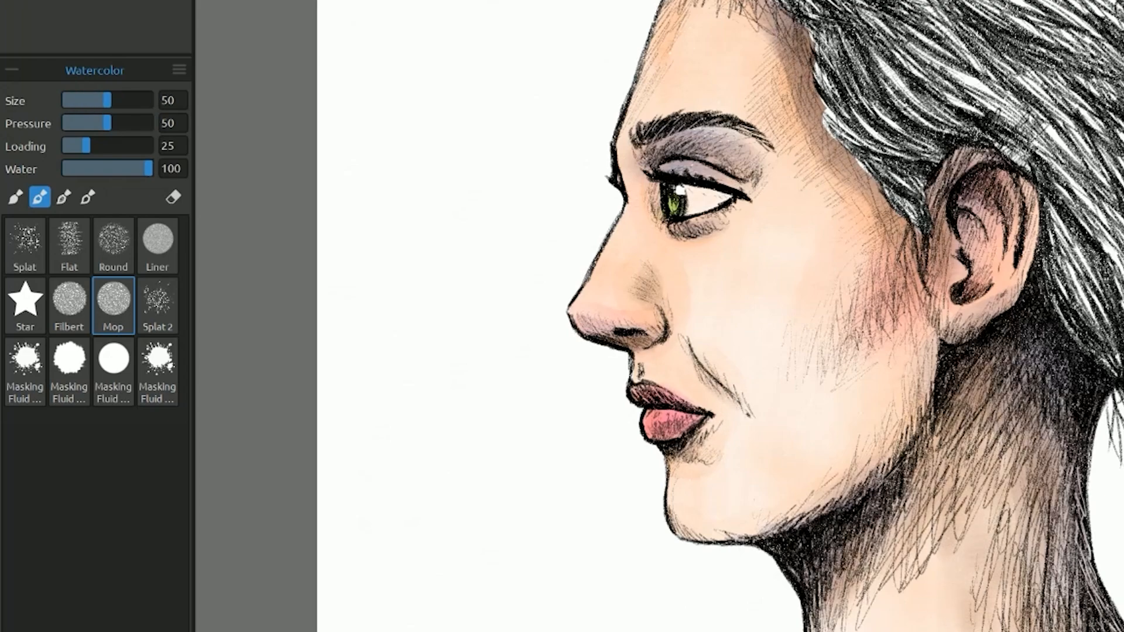